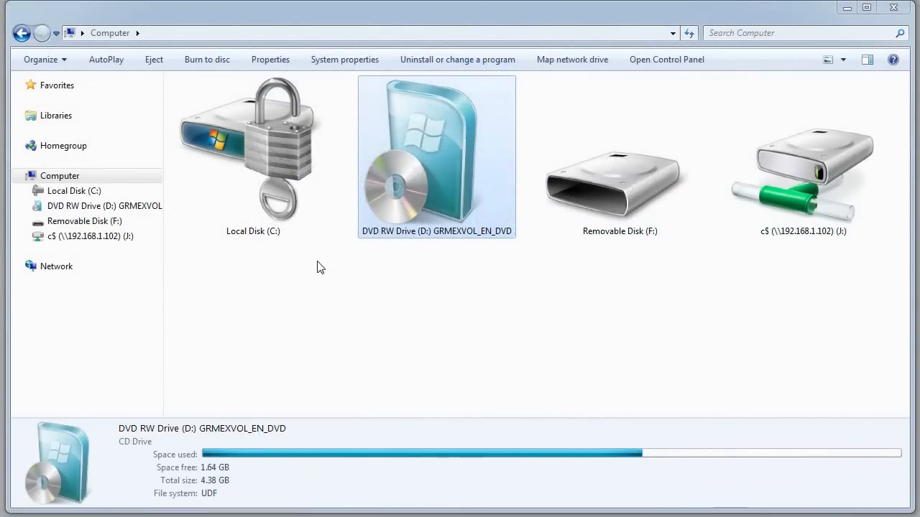
Open DVD drive D:, select all nine install files and folders starting from boot, and return to Computer
{"action": "double_click", "coordinate": [437, 156]}
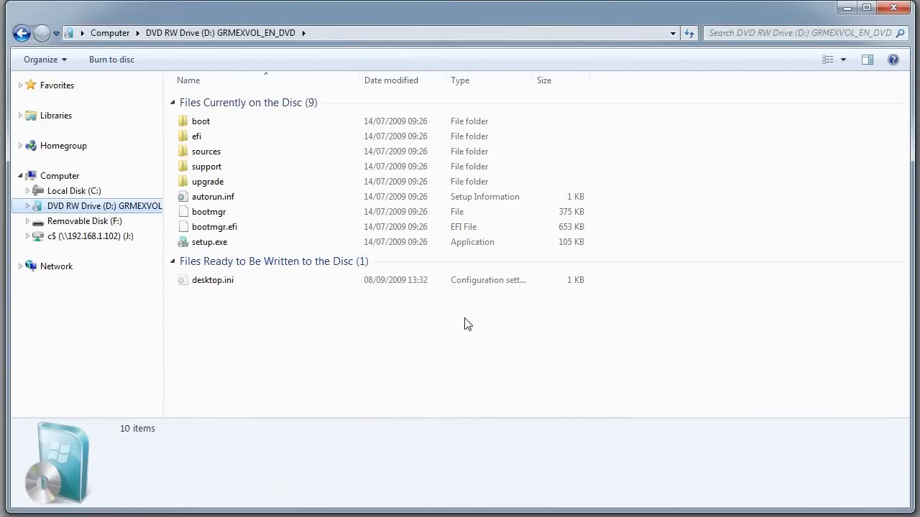
{"action": "left_click", "coordinate": [201, 120]}
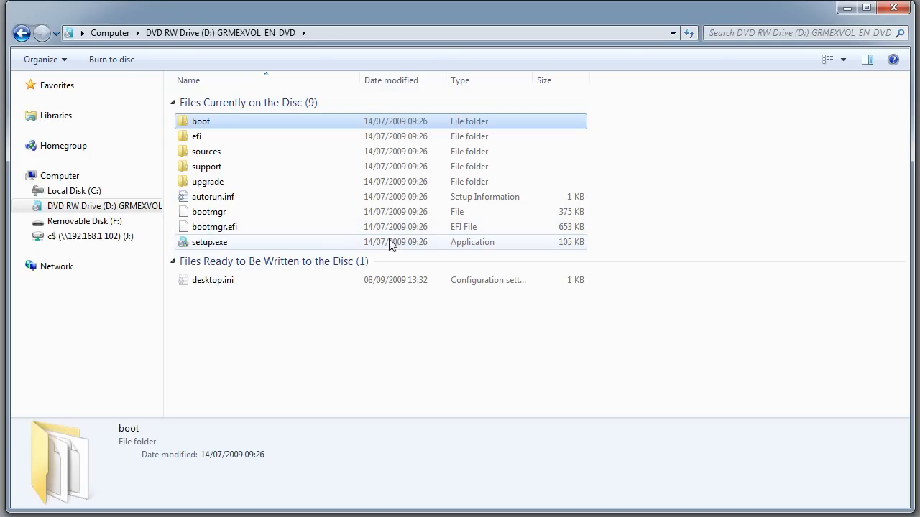
{"action": "key", "text": "ctrl+a"}
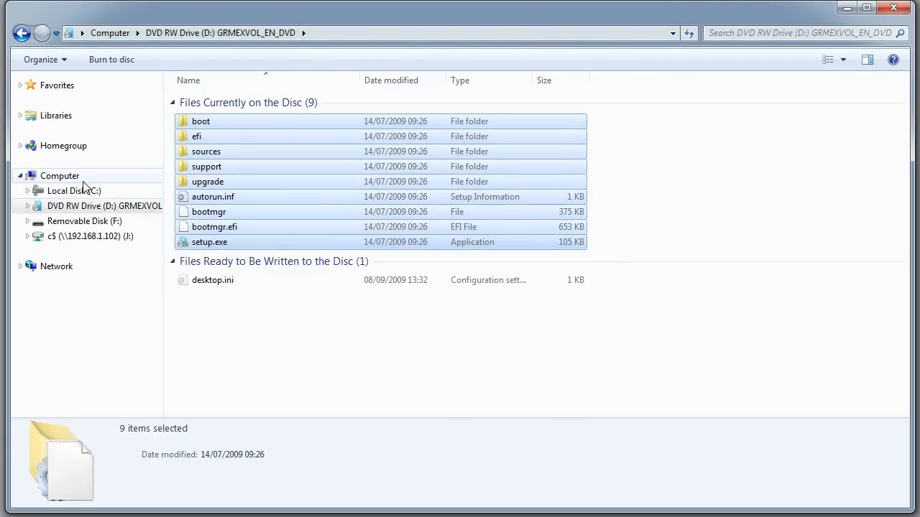
{"action": "left_click", "coordinate": [61, 175]}
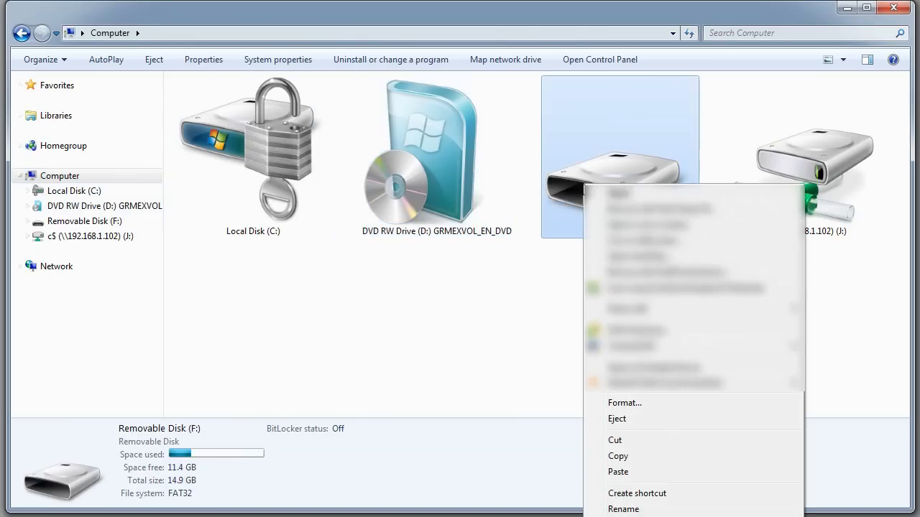
{"action": "mouse_move", "coordinate": [647, 471]}
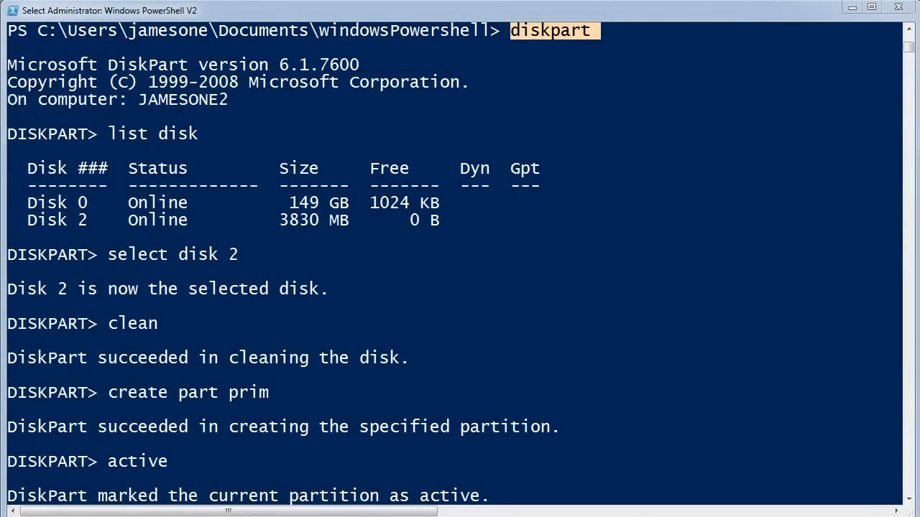
{"action": "mouse_move", "coordinate": [126, 148]}
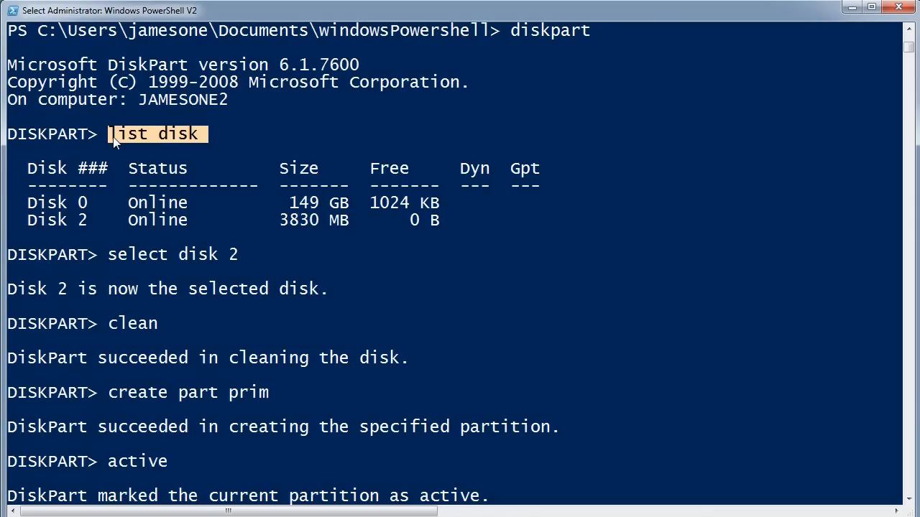
{"action": "mouse_move", "coordinate": [115, 218]}
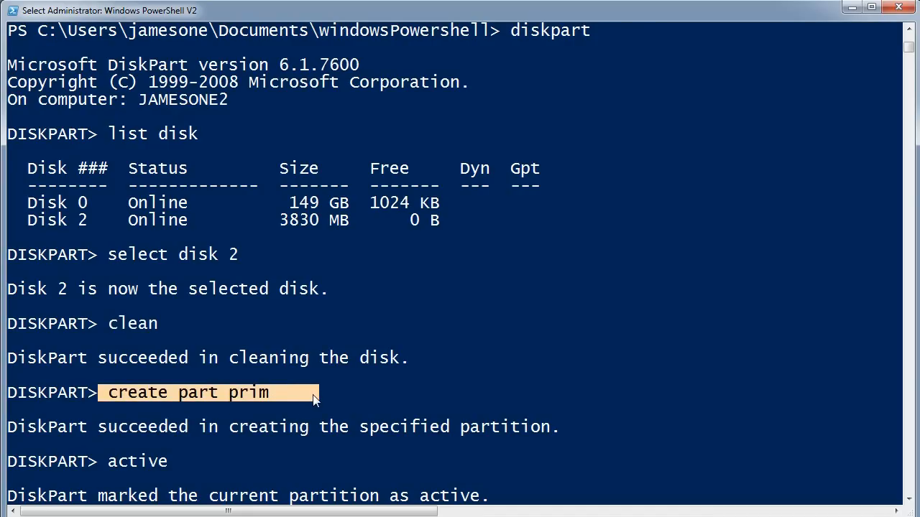
{"action": "mouse_move", "coordinate": [121, 465]}
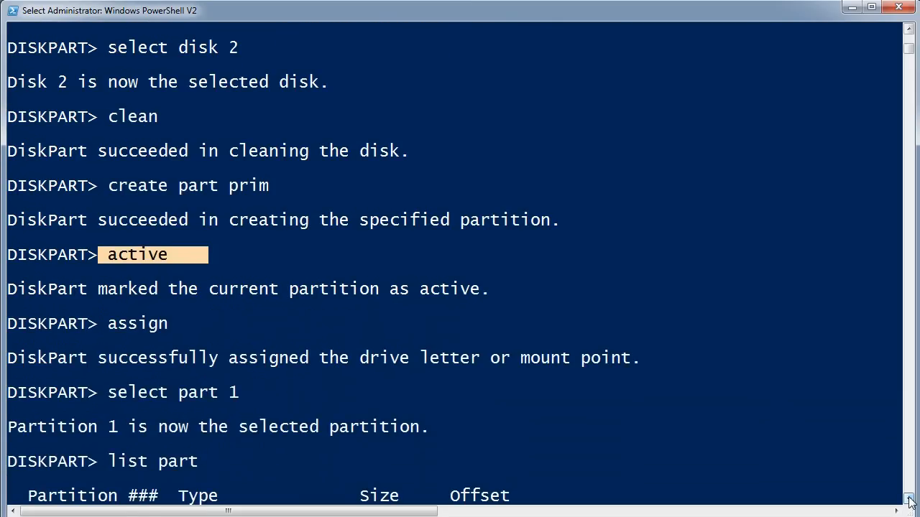
Quick-format the new partition as FAT32 in DiskPart (format fs=fat32 quick)
{"action": "scroll", "scroll_direction": "down", "scroll_amount": 3}
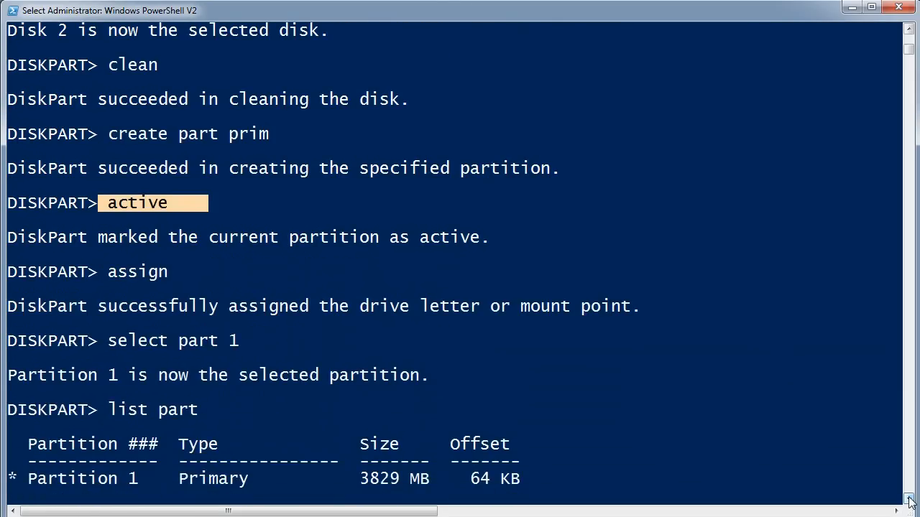
{"action": "type", "text": "format fs=fat32 quick"}
{"action": "type", "text": "exit"}
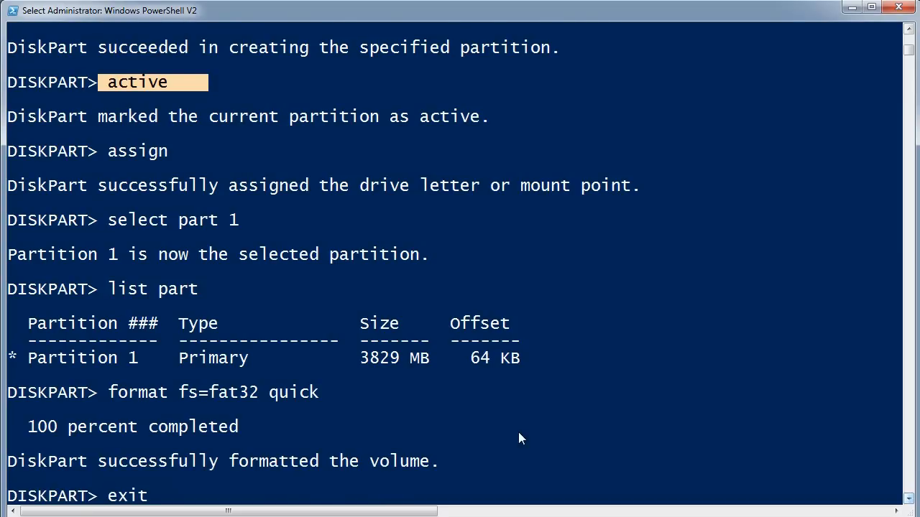
{"action": "mouse_move", "coordinate": [132, 161]}
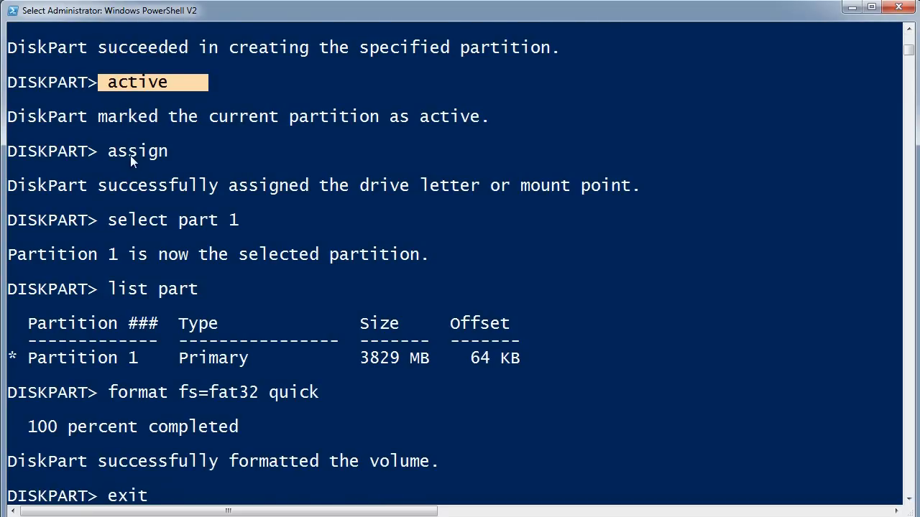
{"action": "mouse_move", "coordinate": [133, 260]}
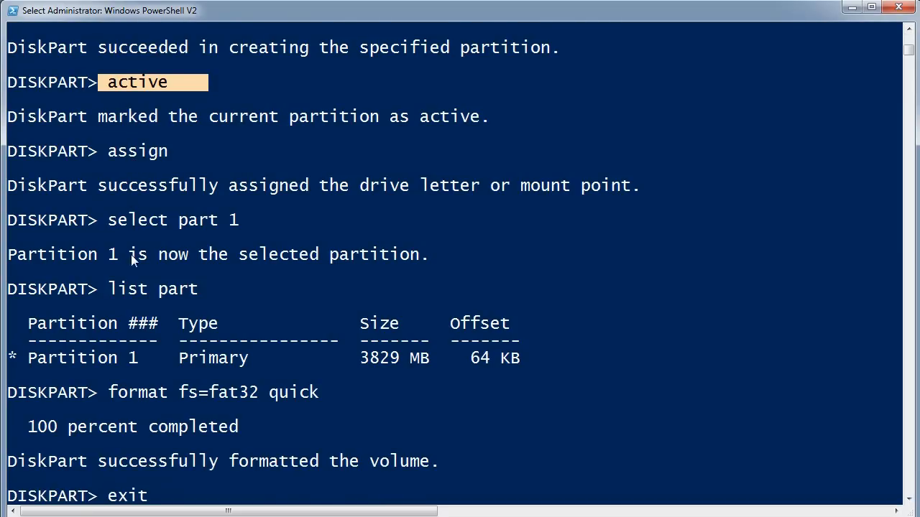
{"action": "mouse_move", "coordinate": [132, 296]}
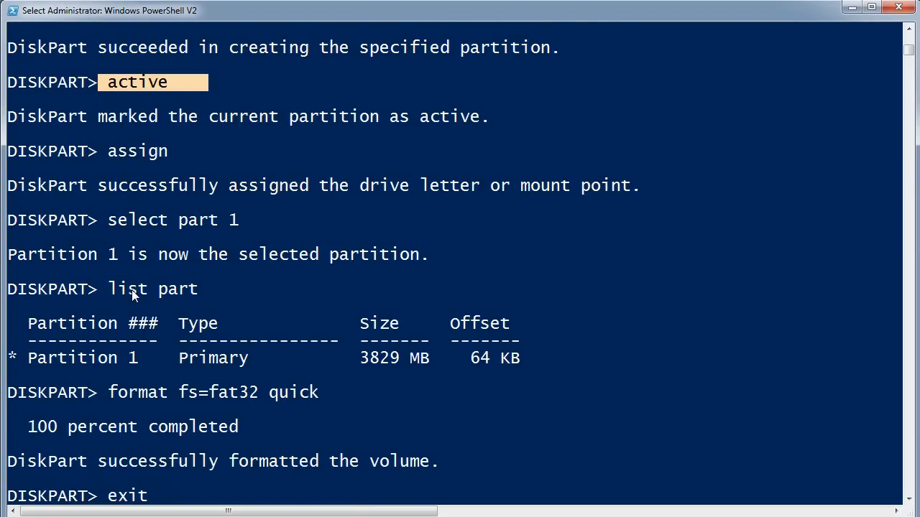
{"action": "mouse_move", "coordinate": [134, 394]}
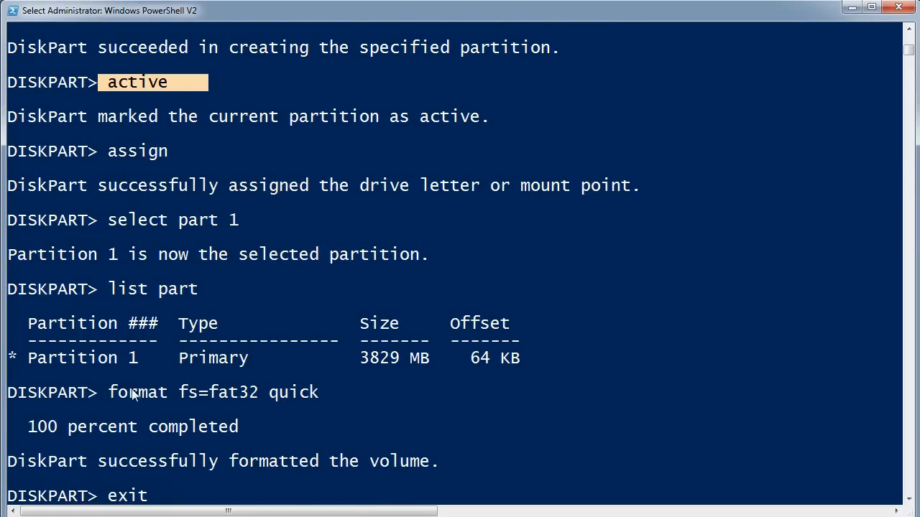
{"action": "mouse_move", "coordinate": [112, 405]}
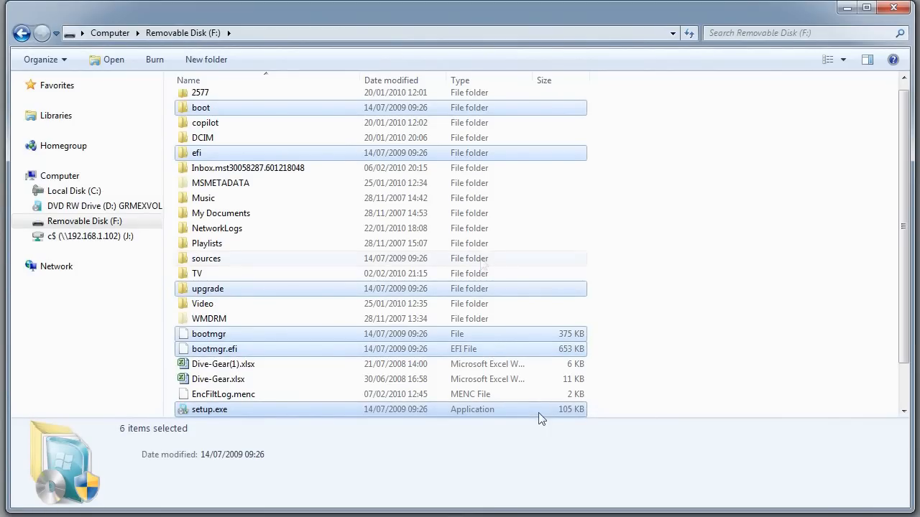
Add the sources folder to the selection on Removable Disk F and bring up the My Mobiler phone window
{"action": "left_click", "coordinate": [207, 259]}
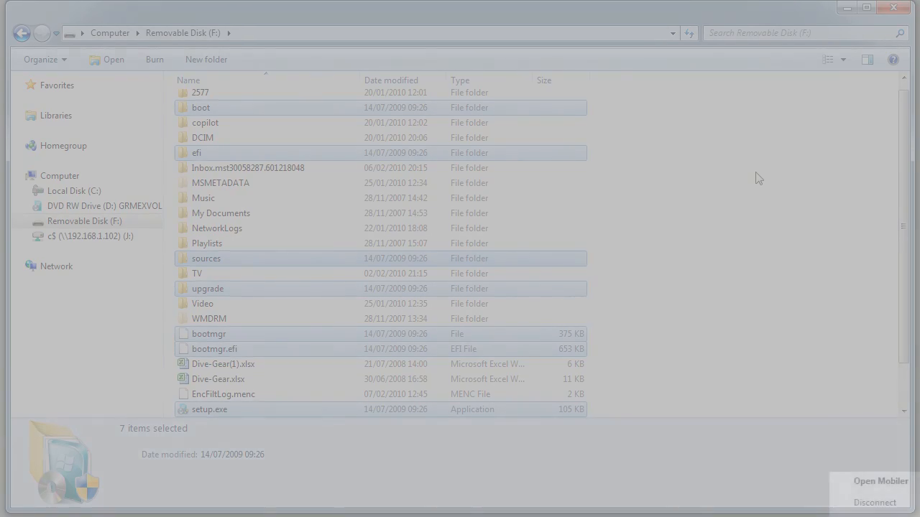
{"action": "left_click", "coordinate": [880, 480]}
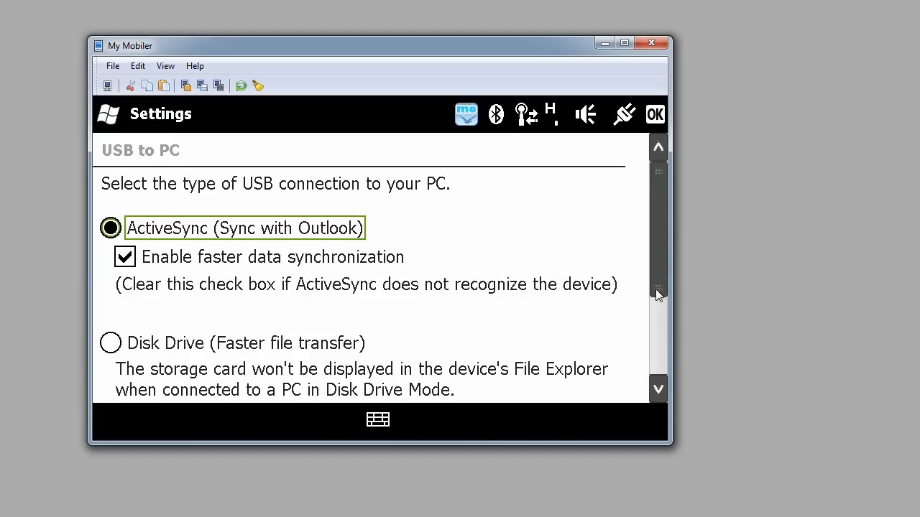
Scroll the USB-to-PC settings to reveal Disk Drive and Internet Sharing, leaving ActiveSync selected
{"action": "scroll", "scroll_direction": "down", "scroll_amount": 3}
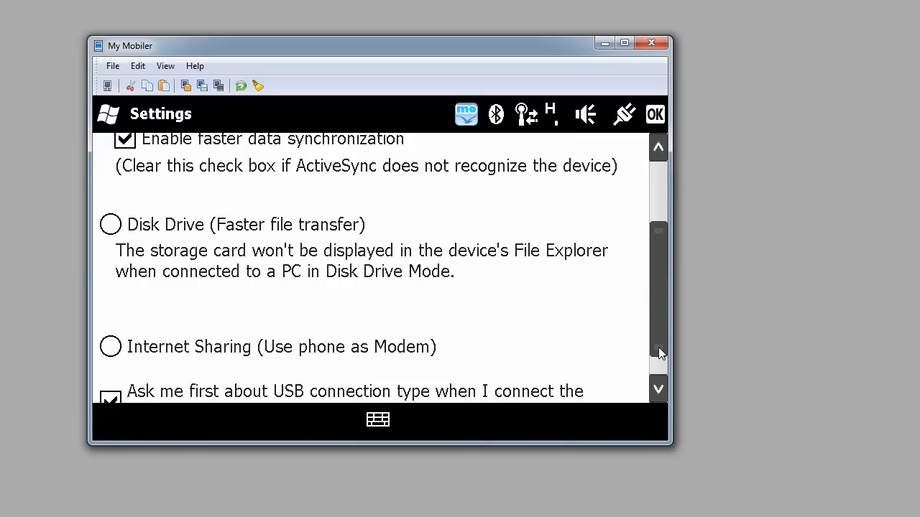
{"action": "mouse_move", "coordinate": [199, 230]}
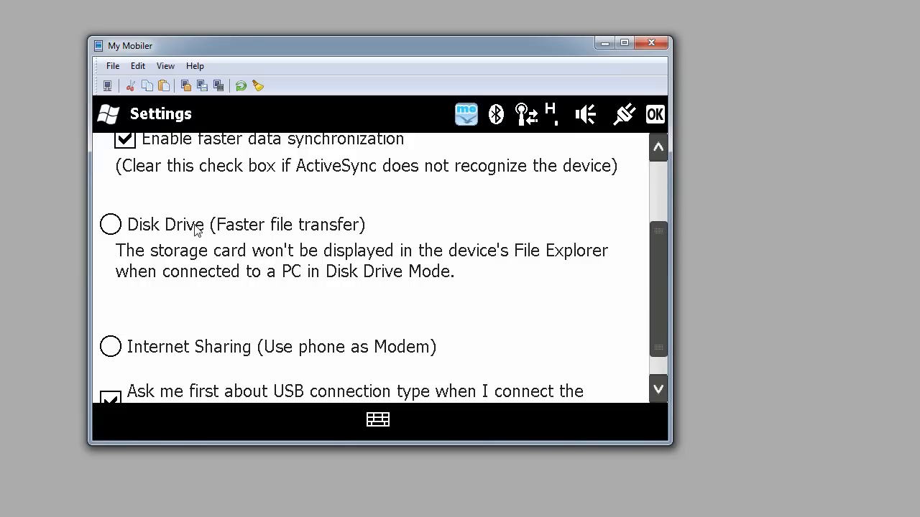
{"action": "mouse_move", "coordinate": [333, 399]}
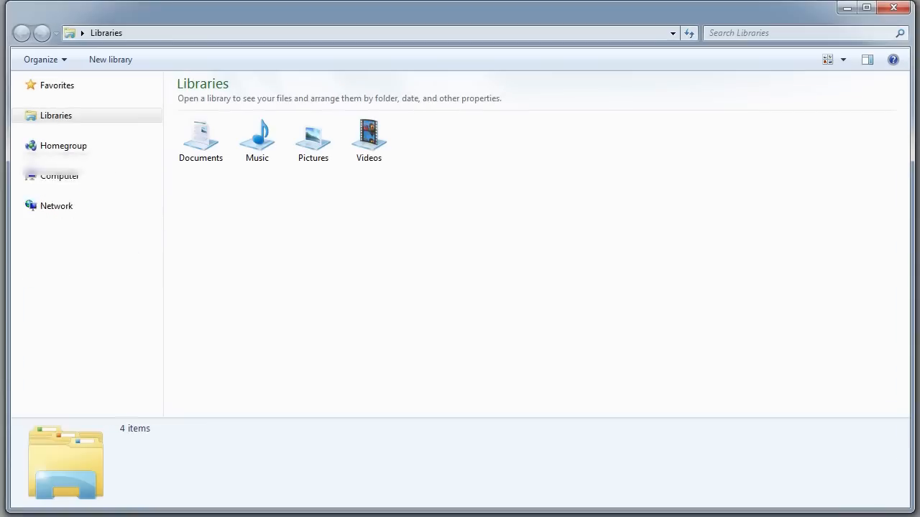
Return to the Computer view and open the Touch Pro2 phone device
{"action": "left_click", "coordinate": [59, 175]}
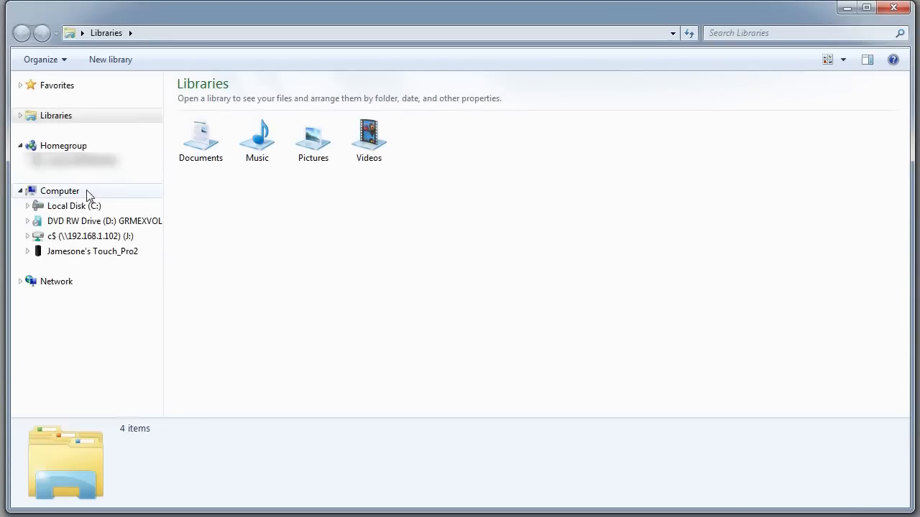
{"action": "left_click", "coordinate": [59, 190]}
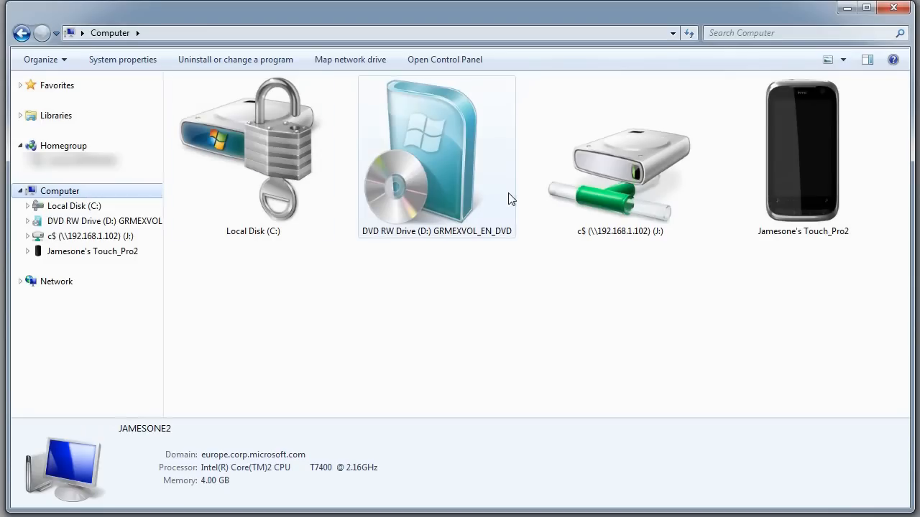
{"action": "left_click", "coordinate": [802, 146]}
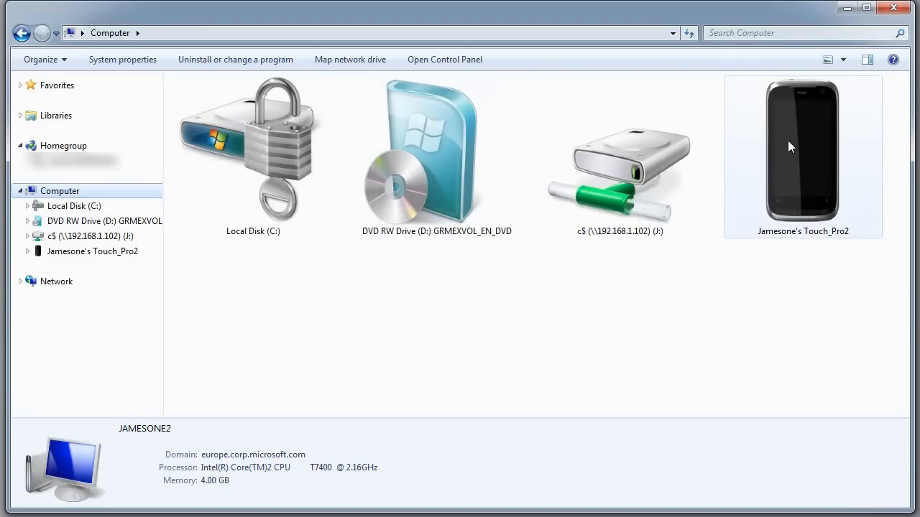
{"action": "left_click", "coordinate": [802, 151]}
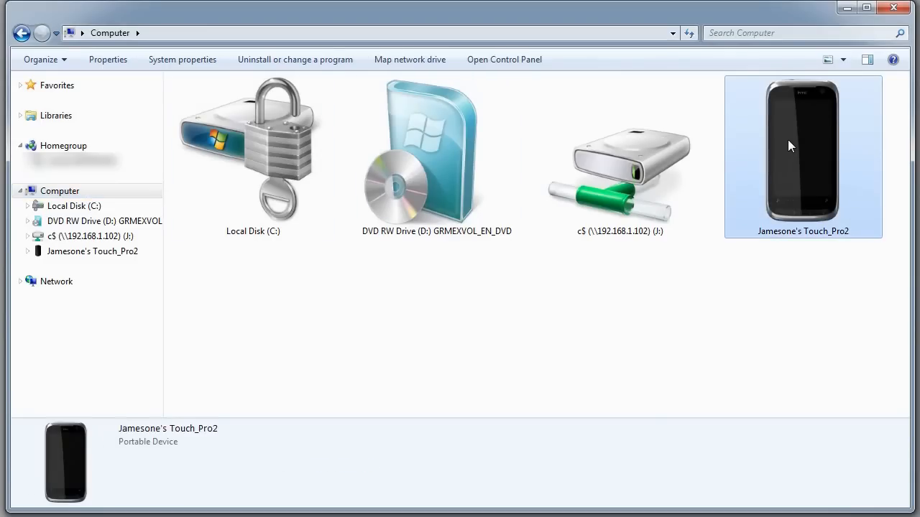
{"action": "double_click", "coordinate": [802, 151]}
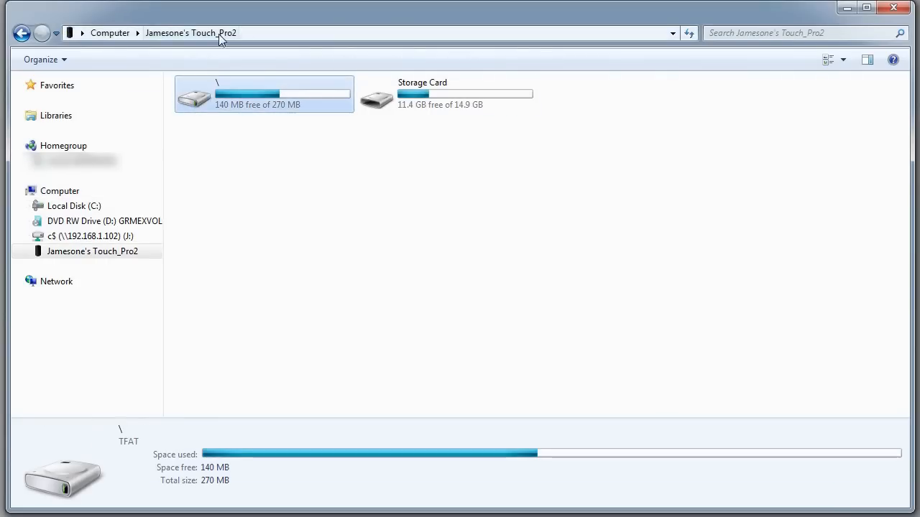
Open the Storage Card and pick out SETUP.EXE among the copied install files
{"action": "left_click", "coordinate": [445, 93]}
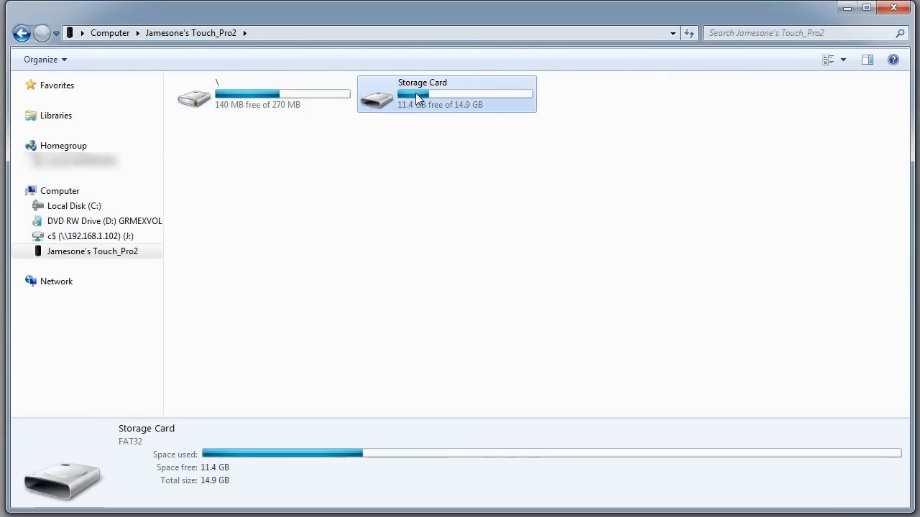
{"action": "double_click", "coordinate": [423, 94]}
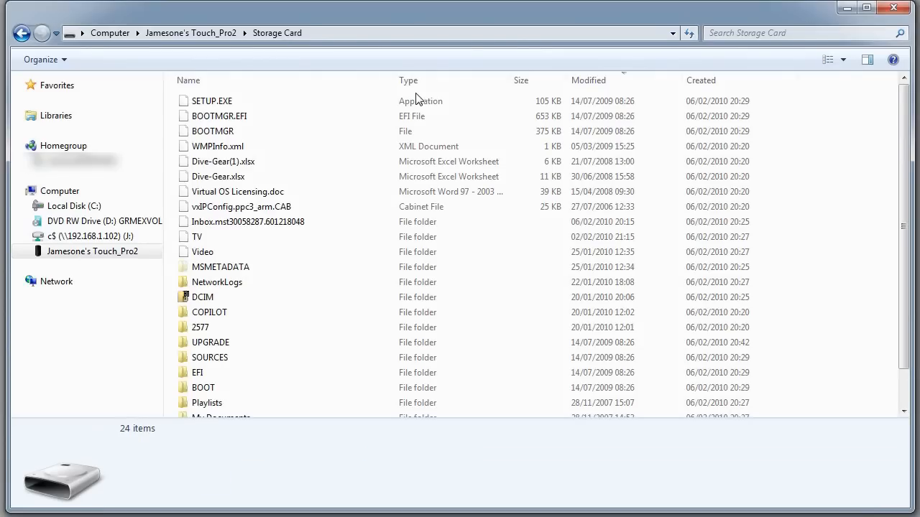
{"action": "left_click", "coordinate": [211, 100]}
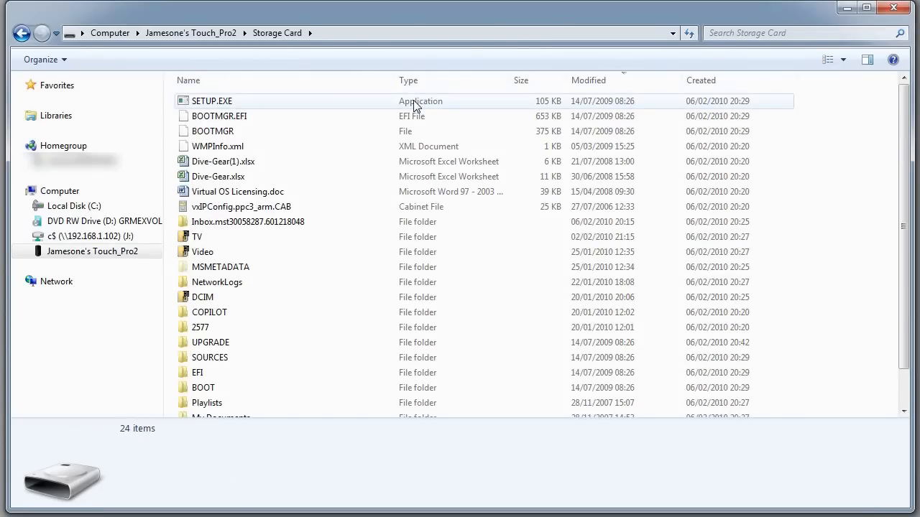